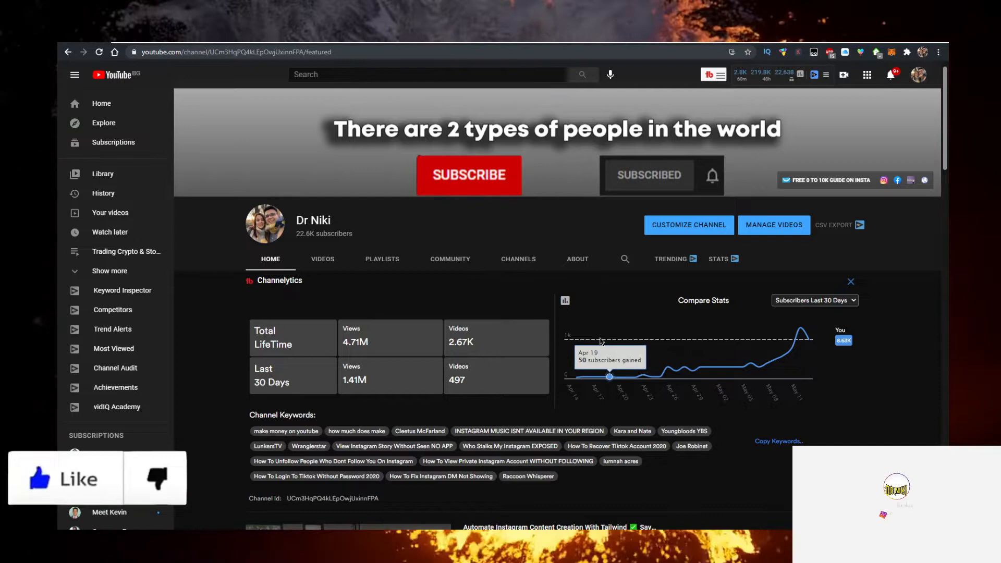
pyautogui.moveTo(602, 376)
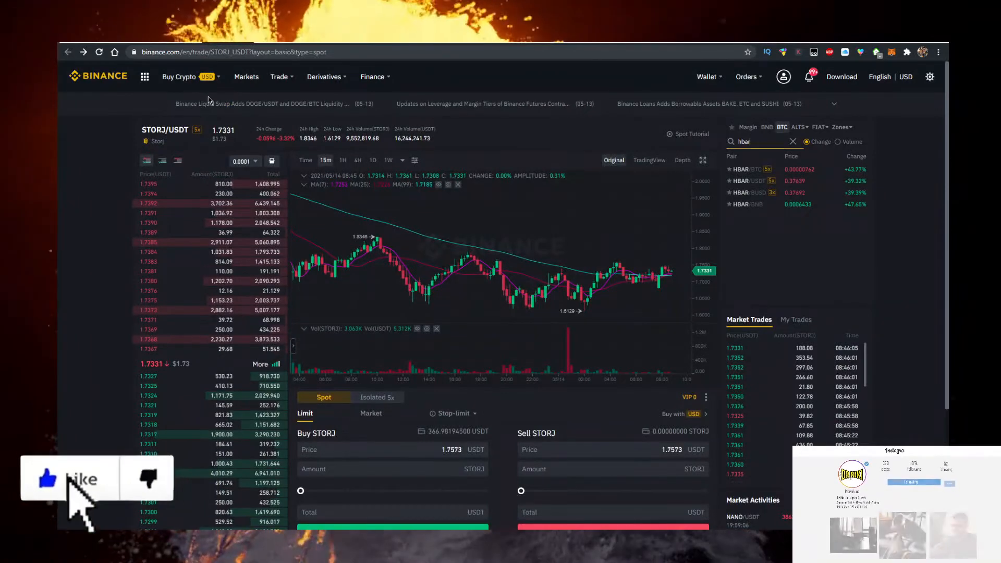
# Step: Expand the Trade menu listing Convert, Basic, Advanced, Margin and P2P modes
pyautogui.click(280, 76)
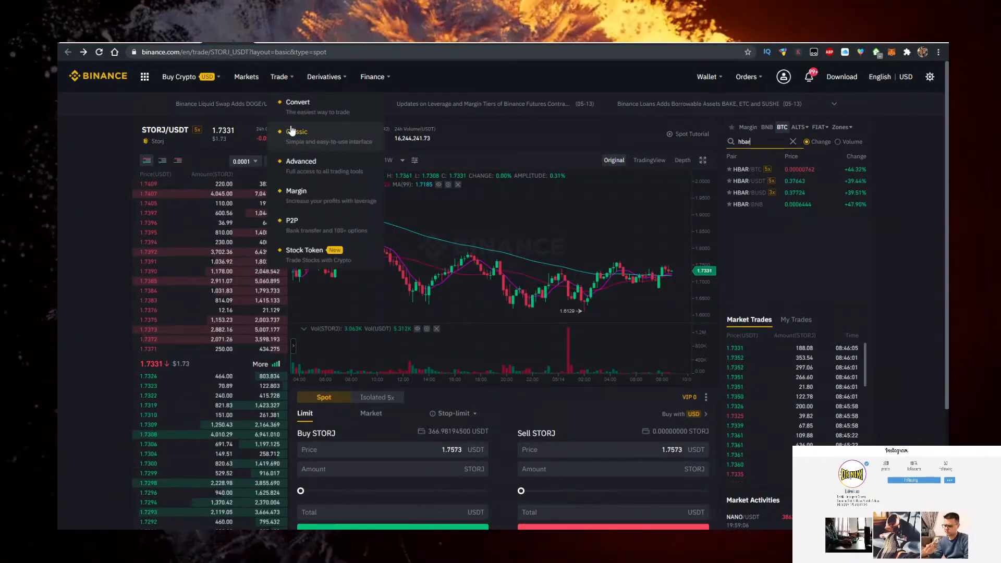